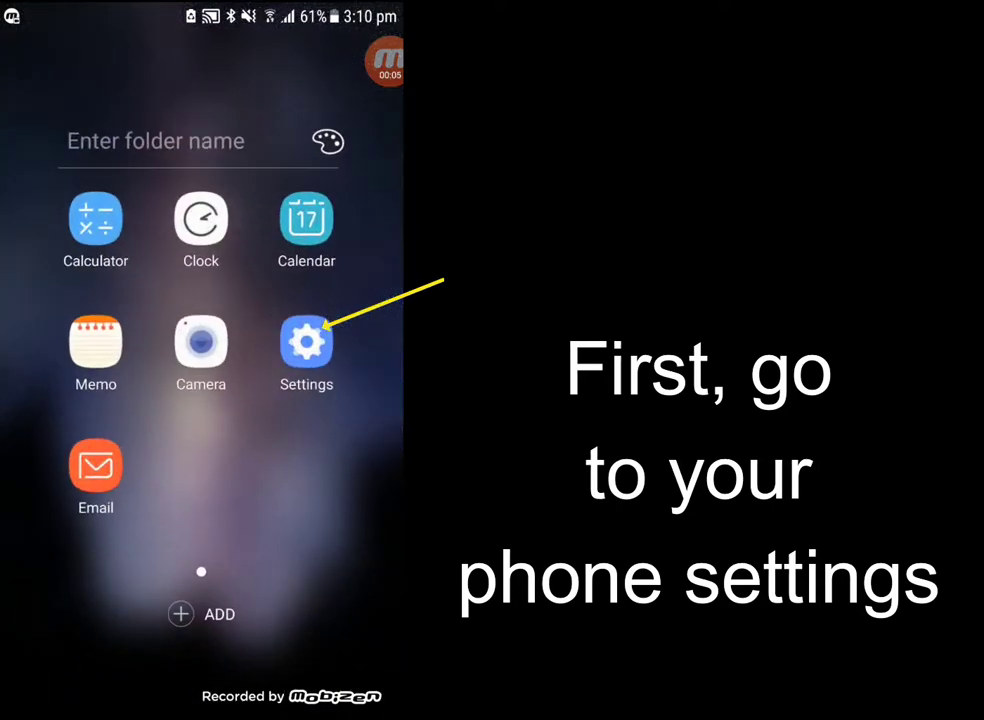
Navigate Settings > Cloud and accounts > Backup and restore > Back up my data for the Samsung account.
{"action": "left_click", "coordinate": [306, 342]}
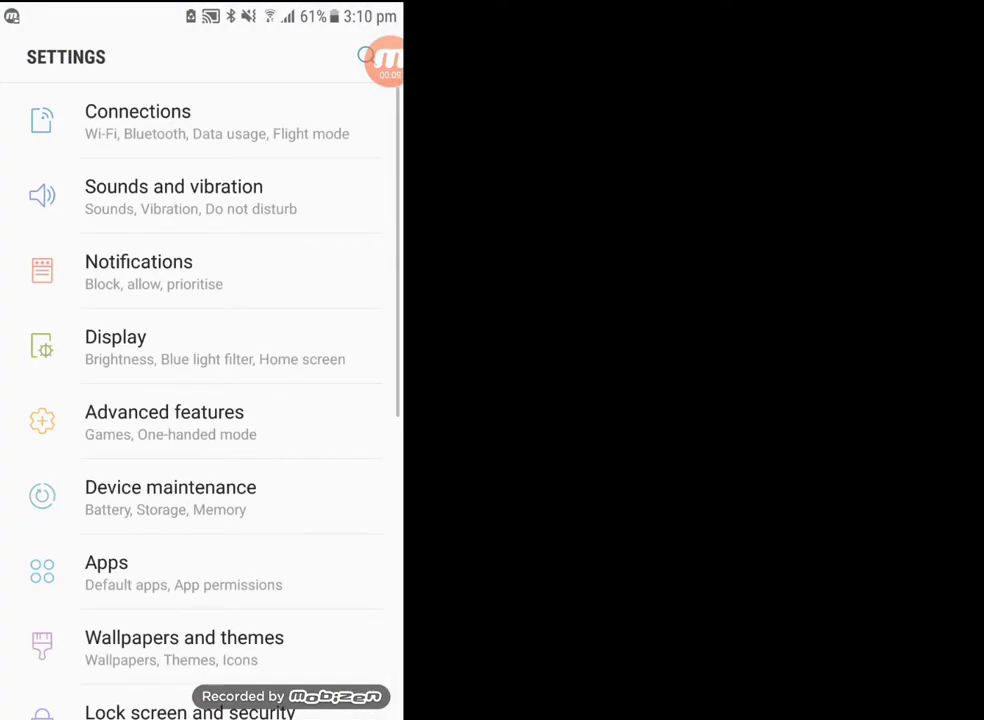
{"action": "scroll", "scroll_direction": "down", "scroll_amount": 3}
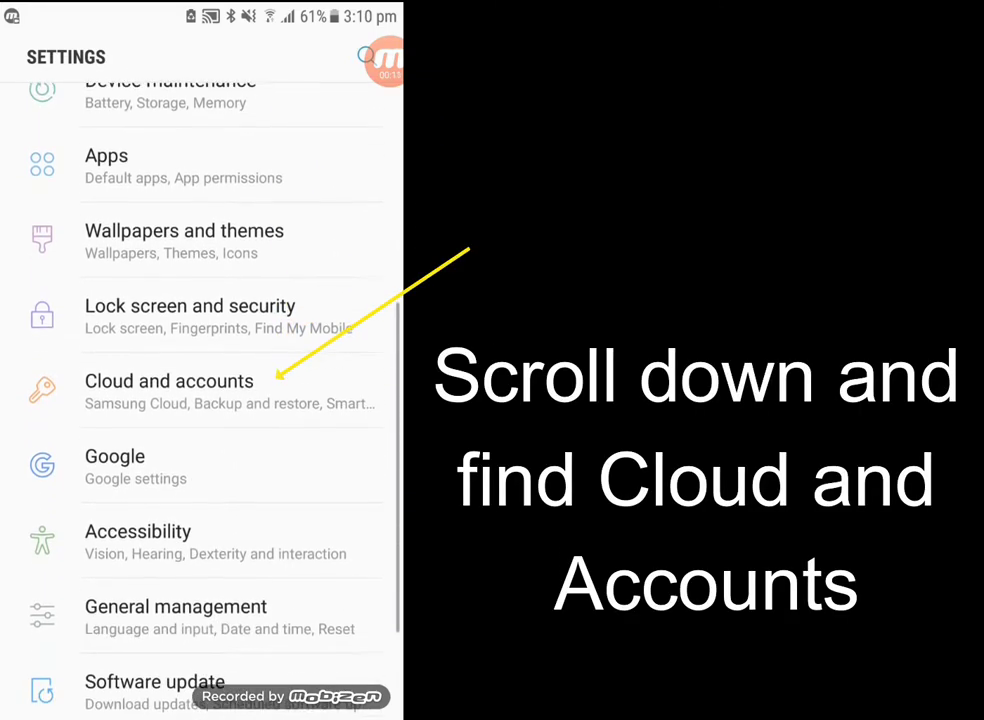
{"action": "left_click", "coordinate": [168, 380]}
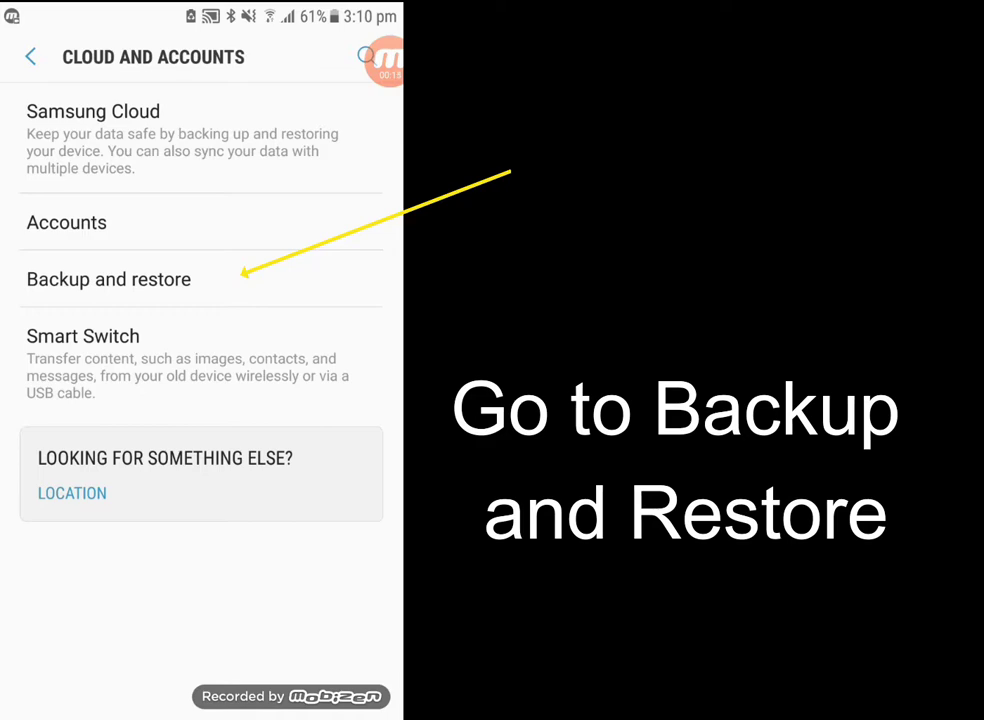
{"action": "left_click", "coordinate": [108, 280]}
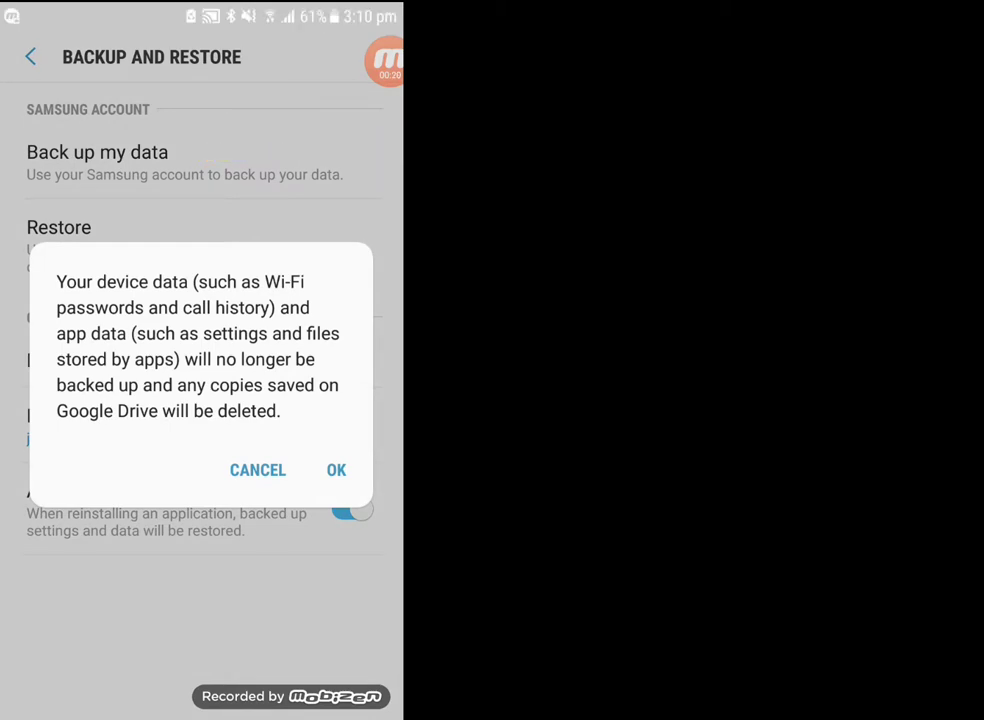
{"action": "left_click", "coordinate": [336, 470]}
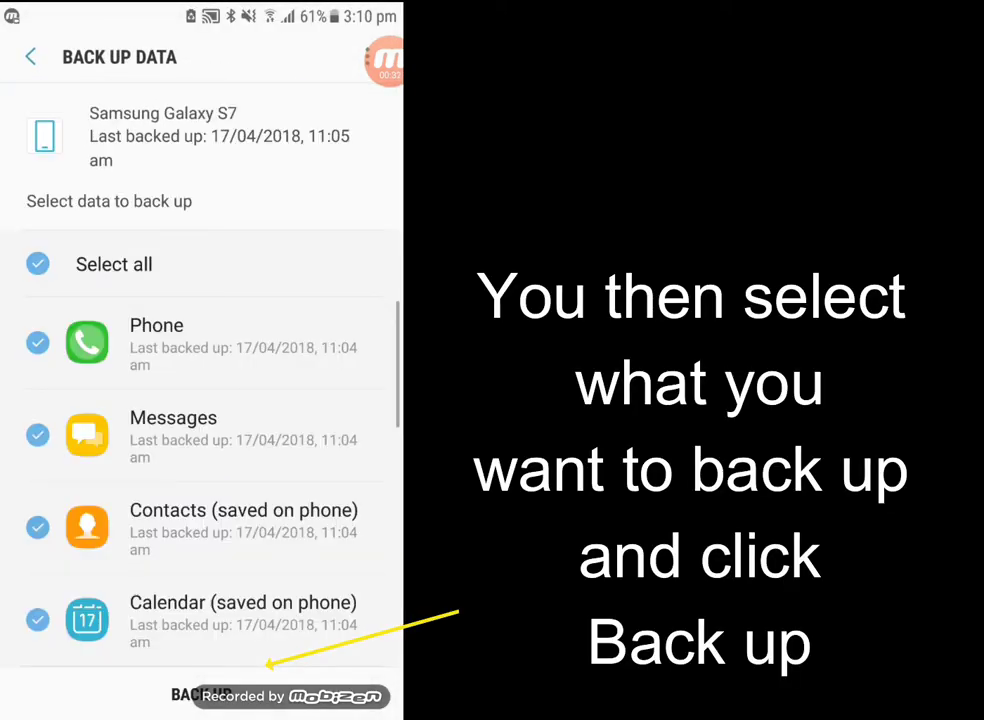
Reselect all data types via Select all, back them up, and return to Backup and restore.
{"action": "scroll", "scroll_direction": "down", "scroll_amount": 3}
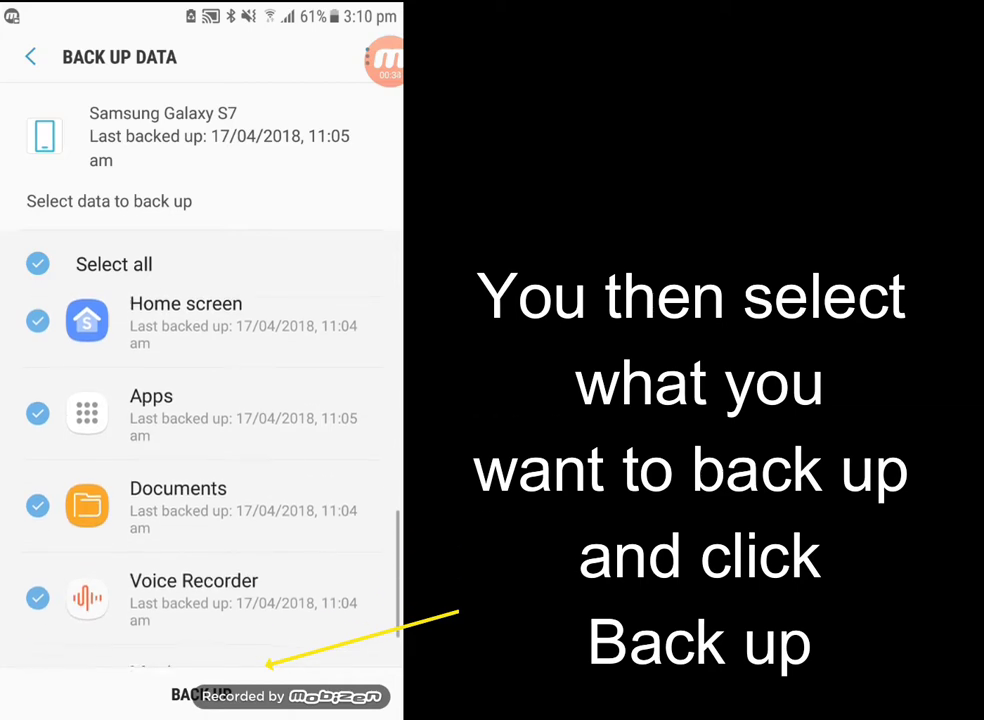
{"action": "left_click", "coordinate": [38, 264]}
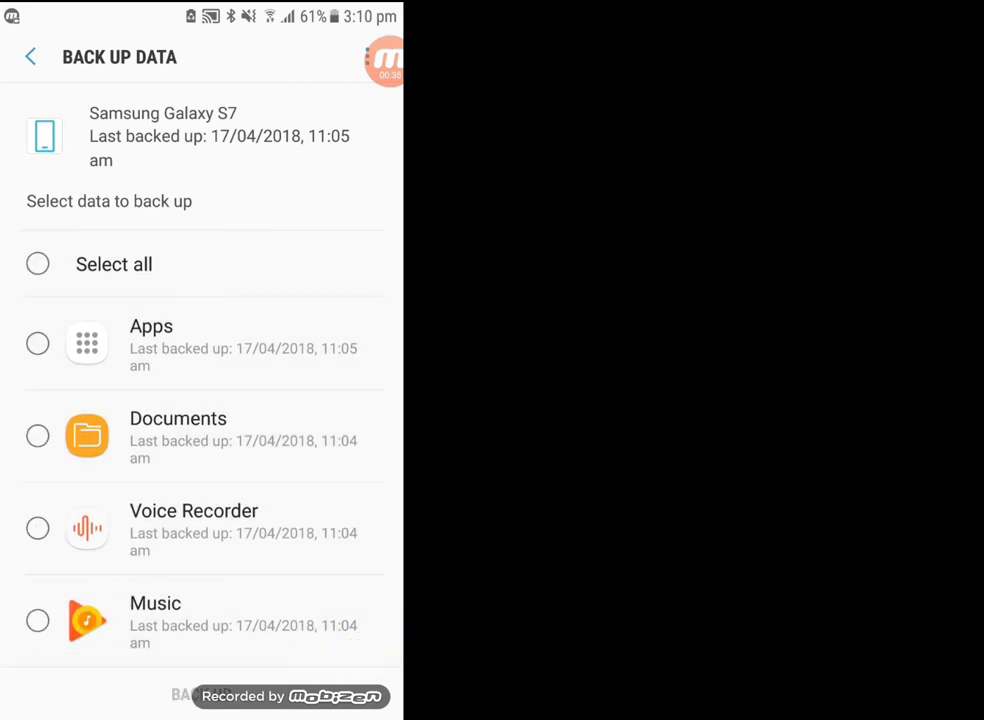
{"action": "left_click", "coordinate": [36, 264]}
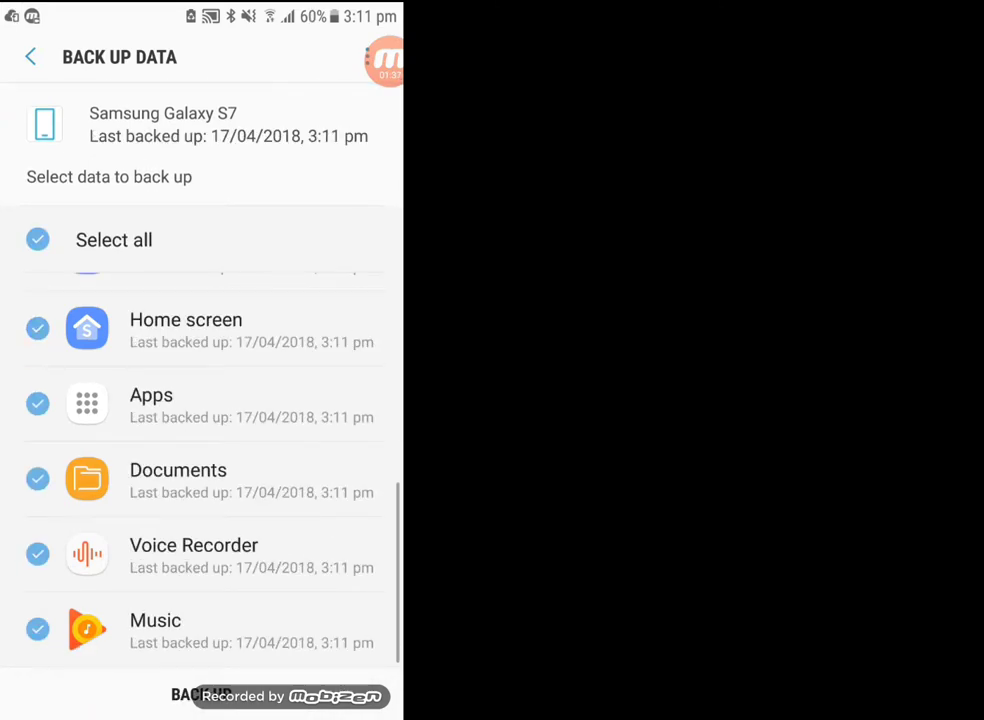
{"action": "left_click", "coordinate": [32, 56]}
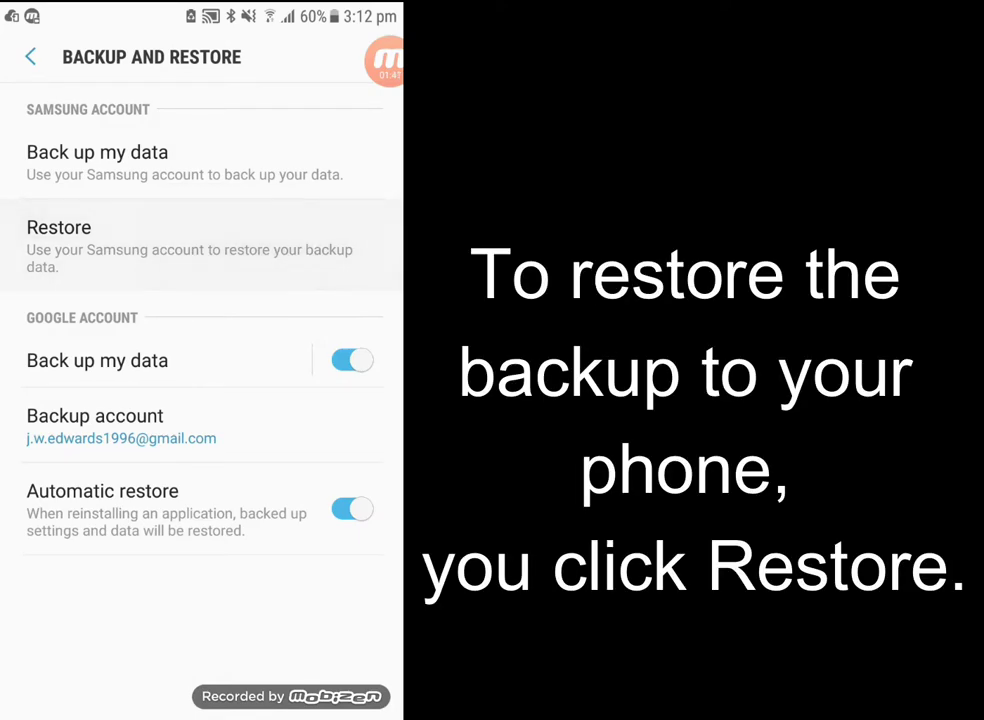
Show the Galaxy S7 Restore data list with Select all checked.
{"action": "left_click", "coordinate": [60, 228]}
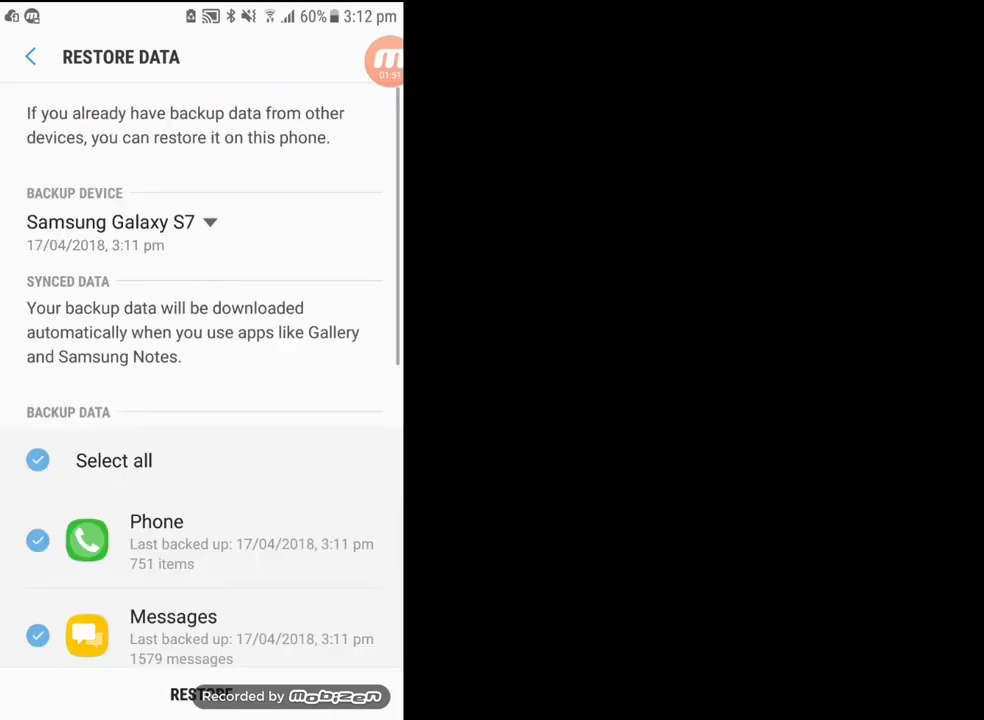
{"action": "scroll", "scroll_direction": "down", "scroll_amount": 3}
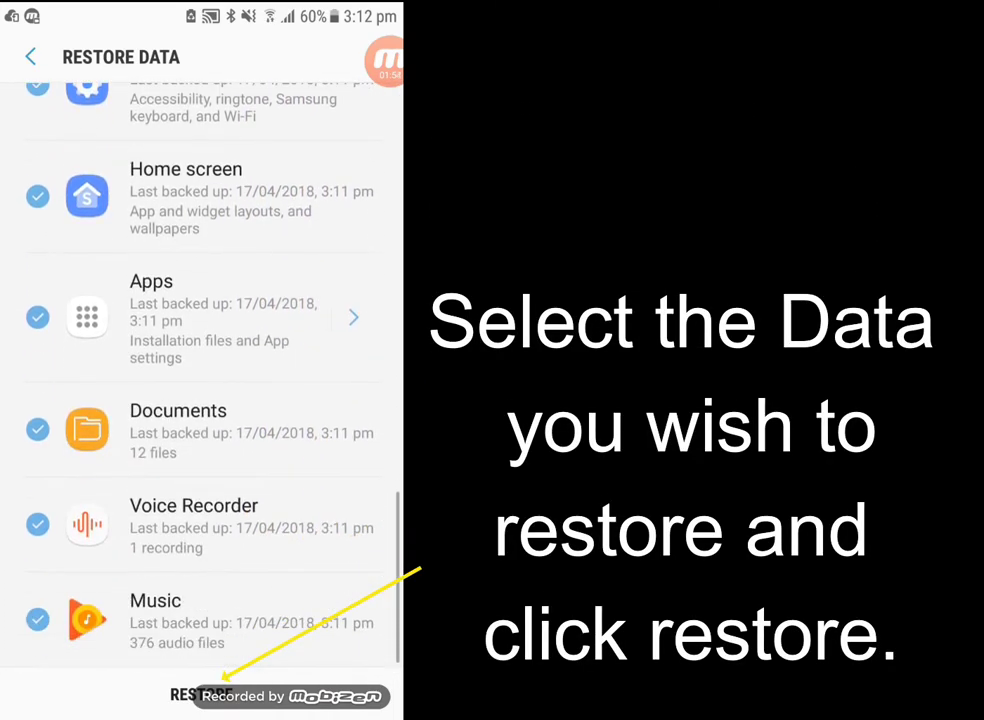